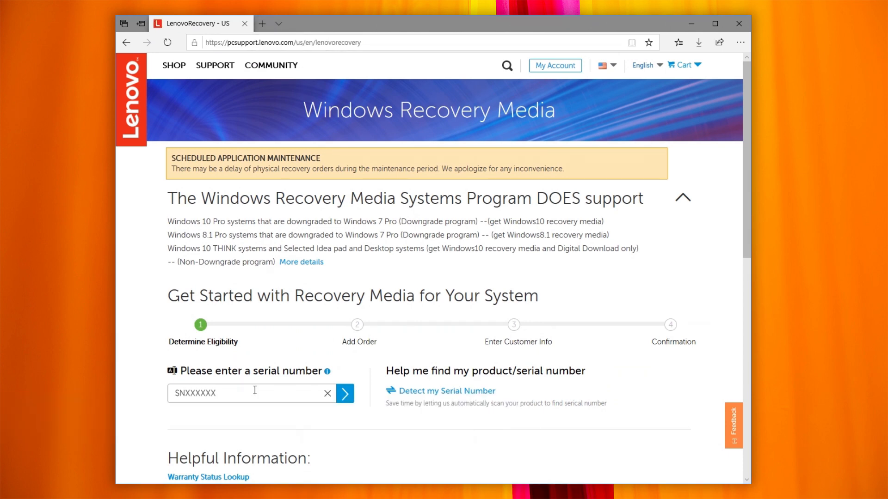
# Submit the serial number for eligibility and sign in with the Lenovo ID.
pyautogui.click(345, 394)
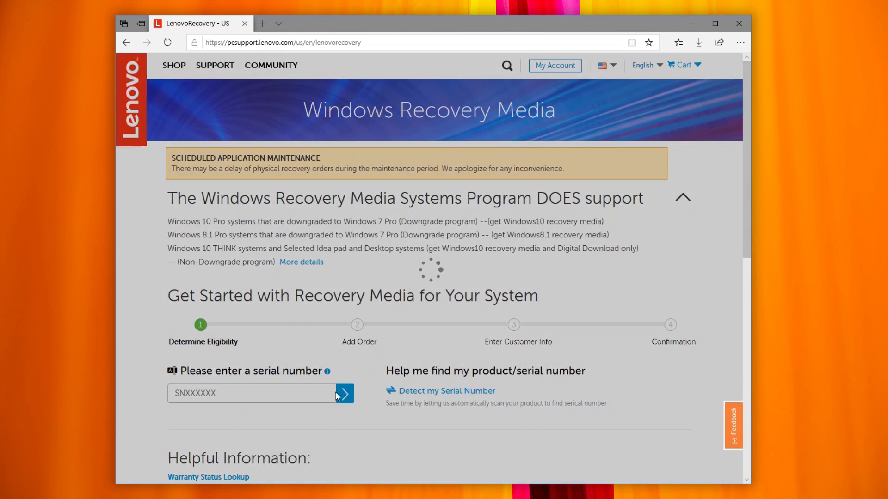
pyautogui.click(344, 394)
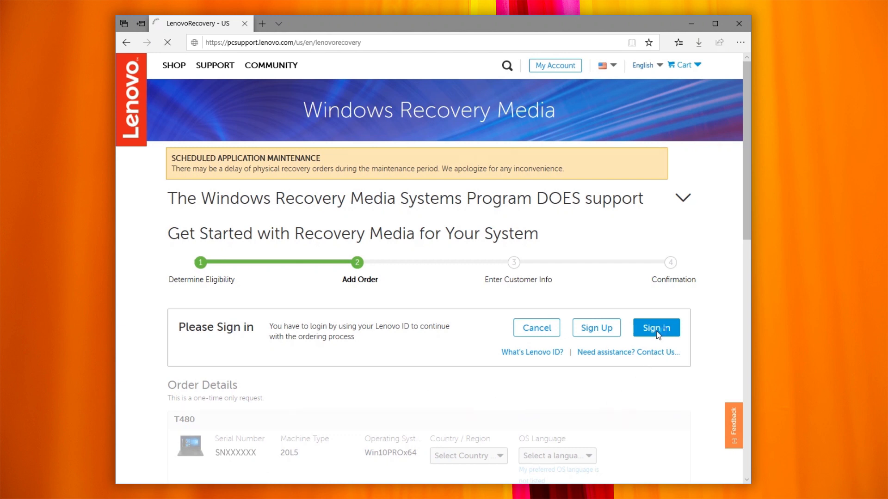
pyautogui.click(657, 327)
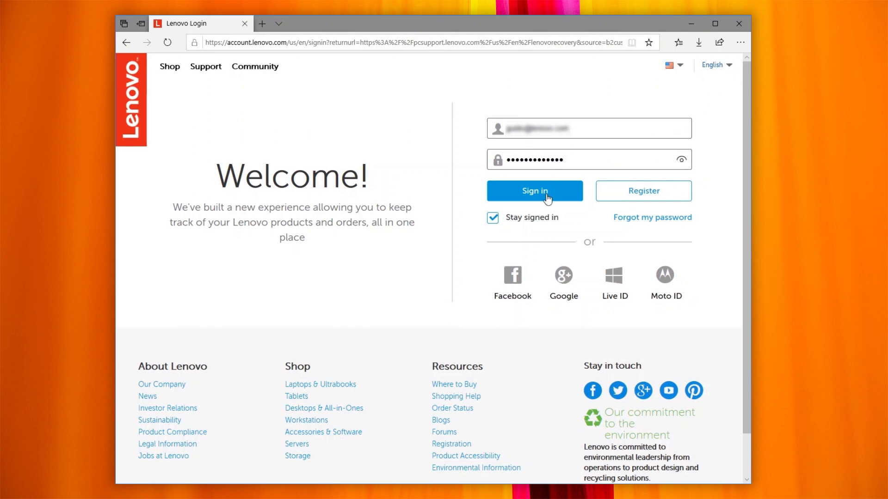
pyautogui.click(534, 191)
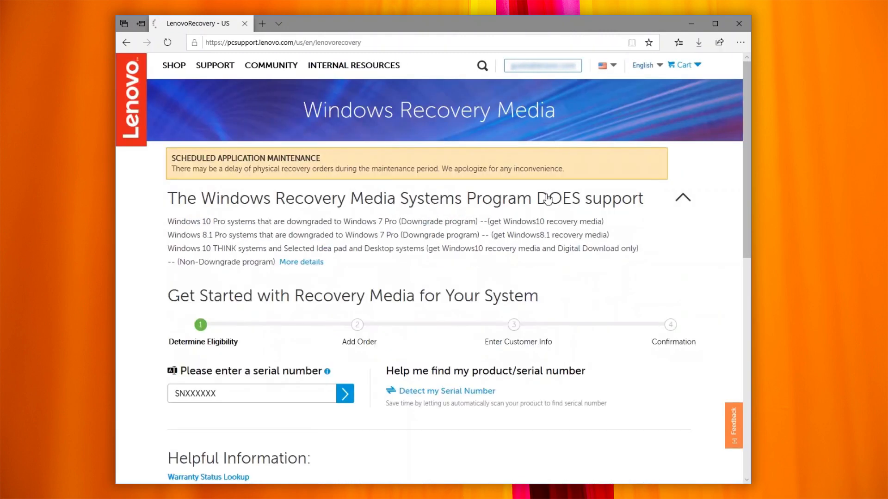
# Set United States and English, accept the terms and continue to customer information.
pyautogui.click(344, 394)
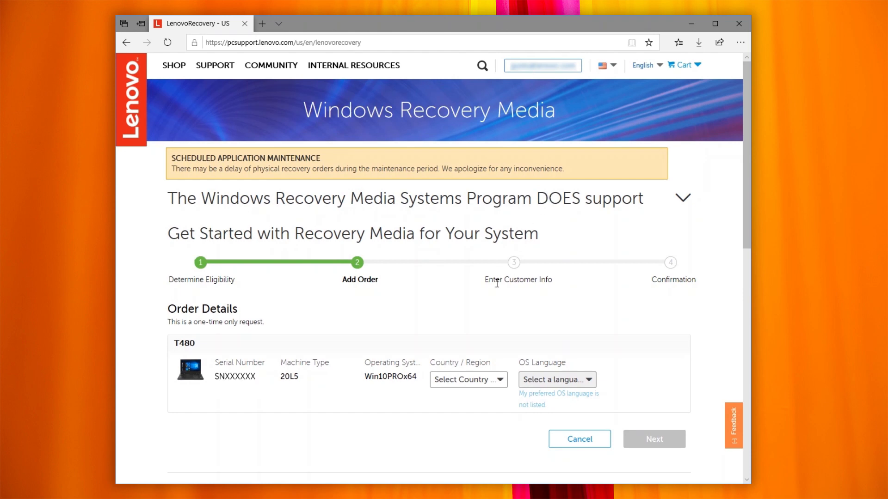
pyautogui.click(467, 380)
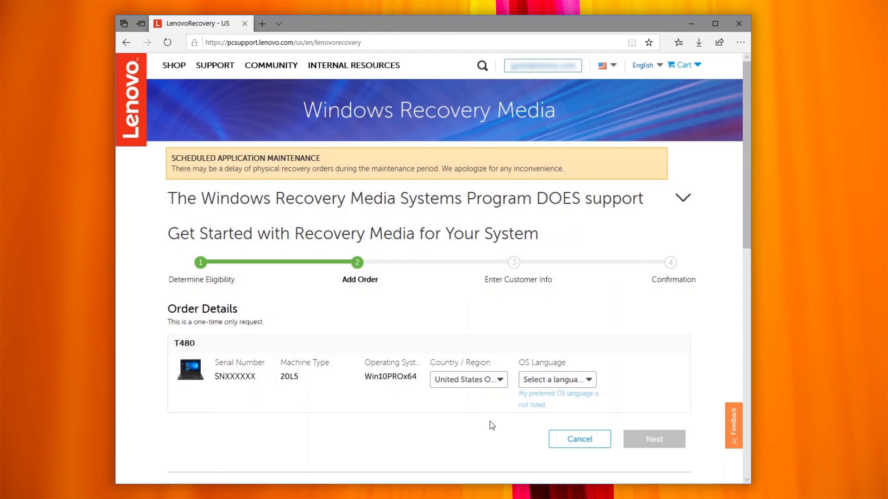
pyautogui.click(557, 379)
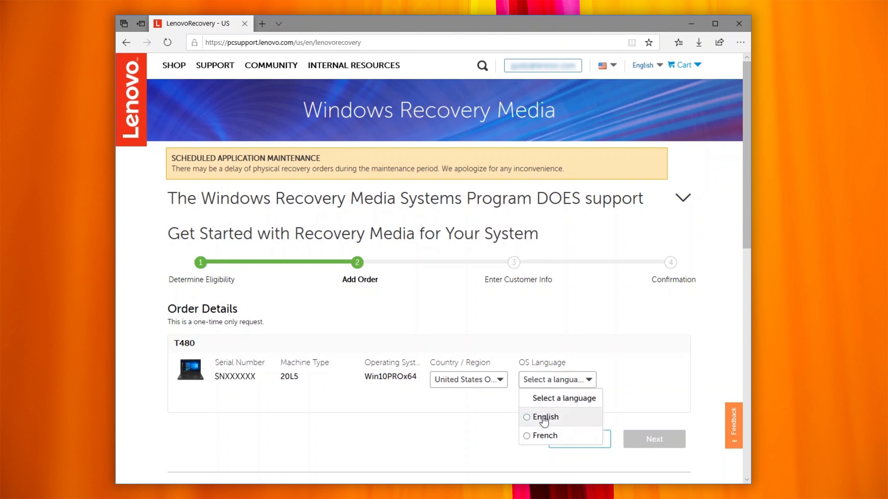
pyautogui.click(545, 417)
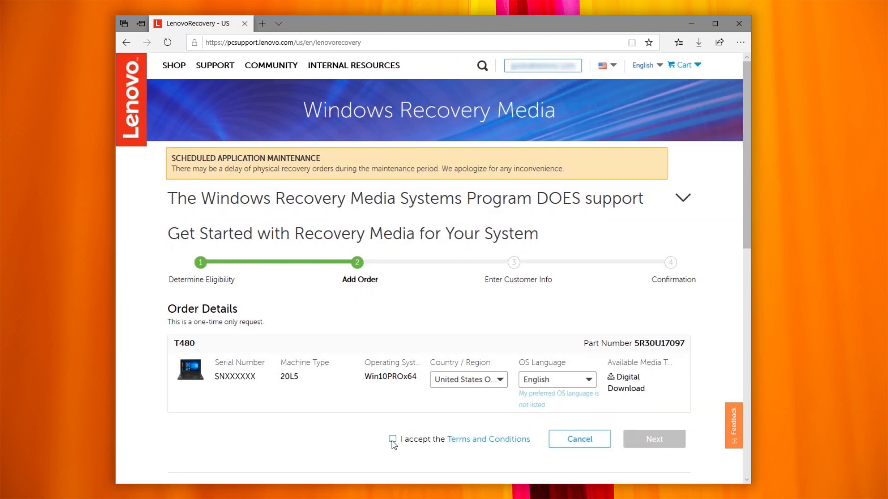
pyautogui.click(393, 439)
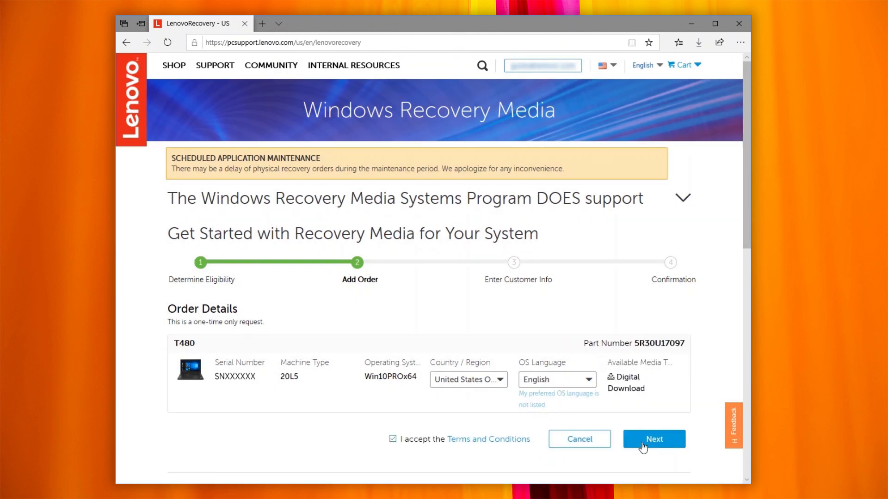
pyautogui.click(654, 439)
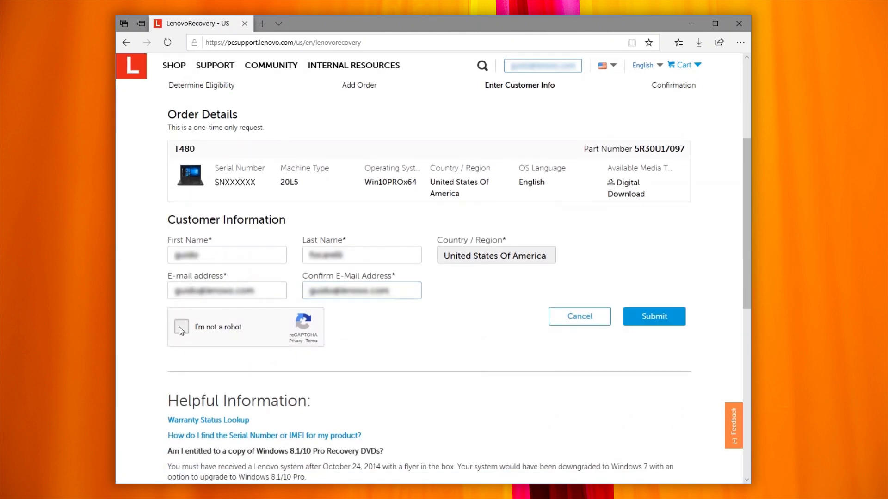
# Complete the reCAPTCHA check and submit the recovery order.
pyautogui.click(181, 328)
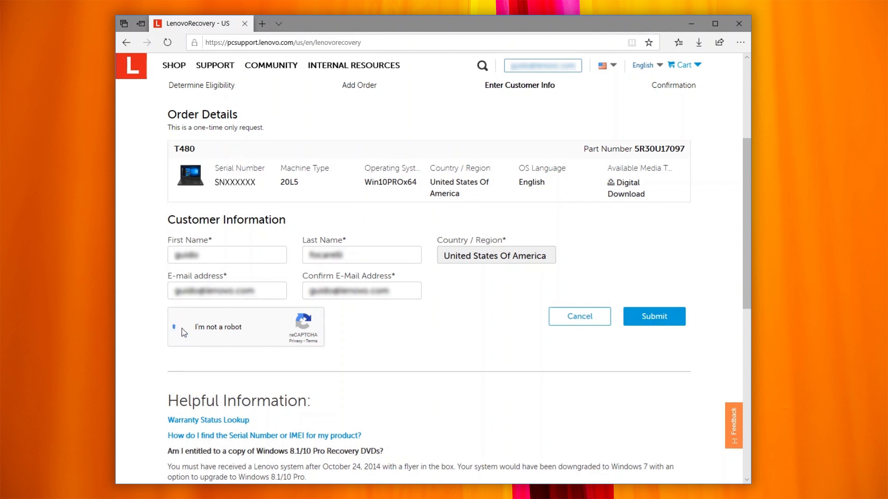
pyautogui.click(182, 327)
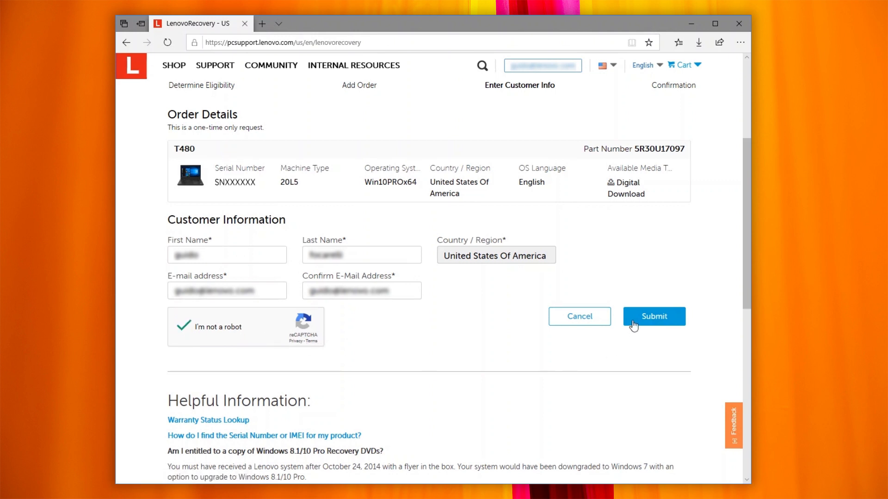
pyautogui.click(654, 316)
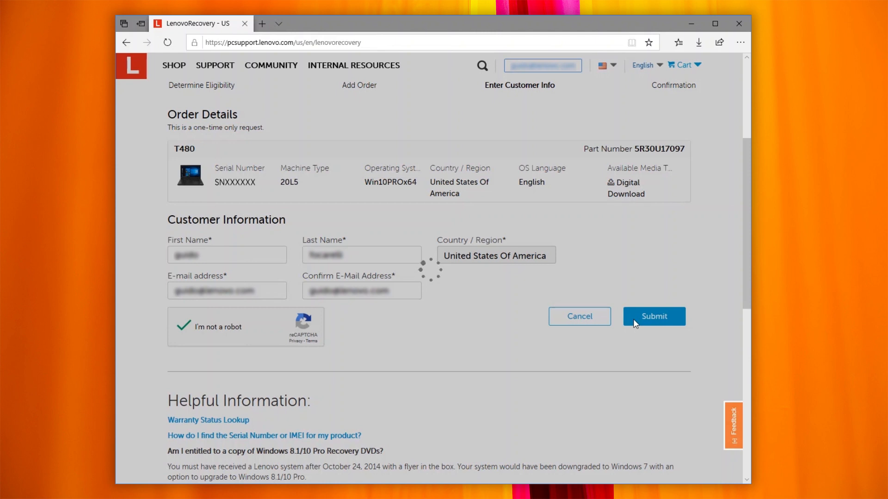
# From the order confirmation, open the support.lenovo.com digital download instructions document.
pyautogui.click(654, 316)
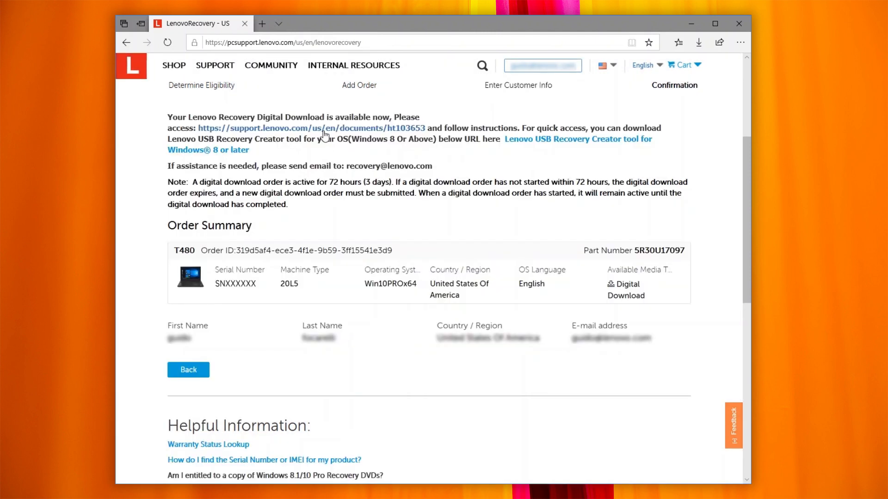
pyautogui.click(324, 128)
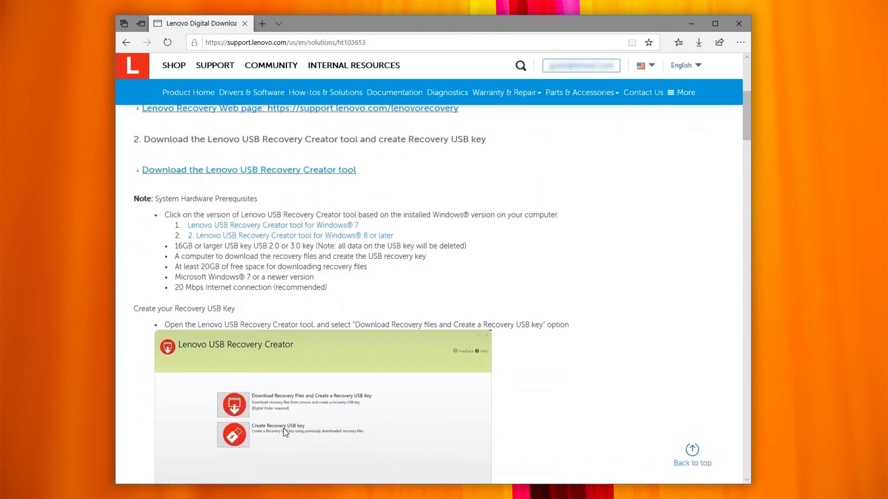
# Download the Lenovo USB Recovery Creator tool for Windows 8 or later and run it.
pyautogui.click(270, 236)
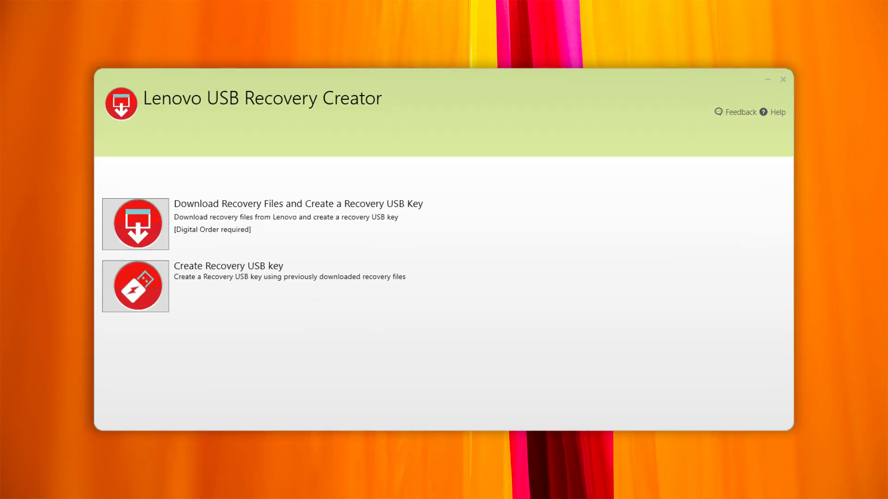
# Sign in to the creator and select the Win10PROx64 order for machine type 20KS.
pyautogui.click(135, 224)
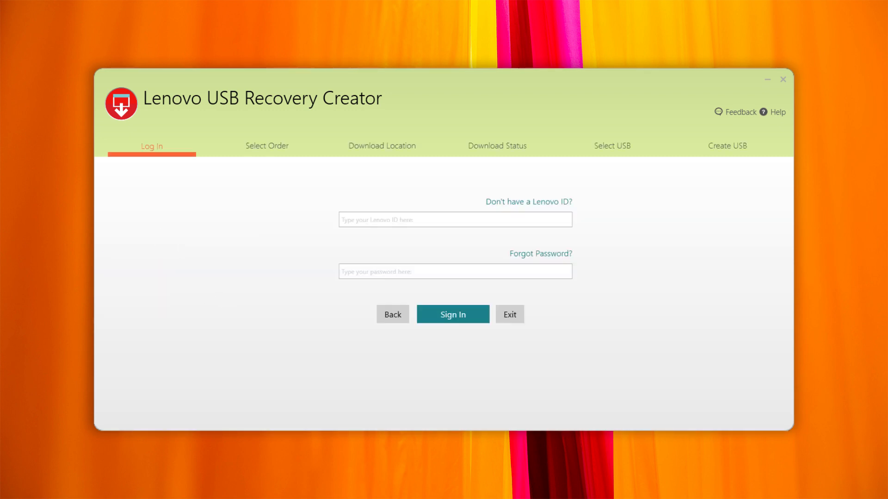
pyautogui.write('password')
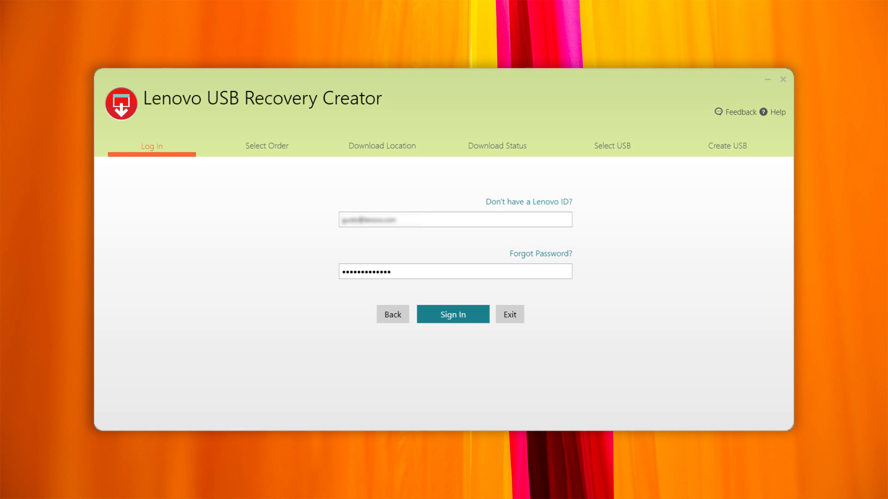
pyautogui.click(453, 315)
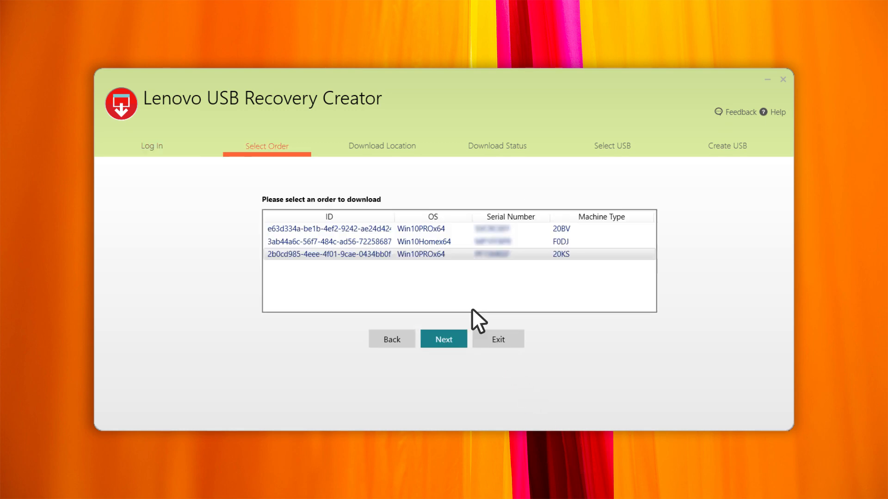
pyautogui.moveTo(457, 263)
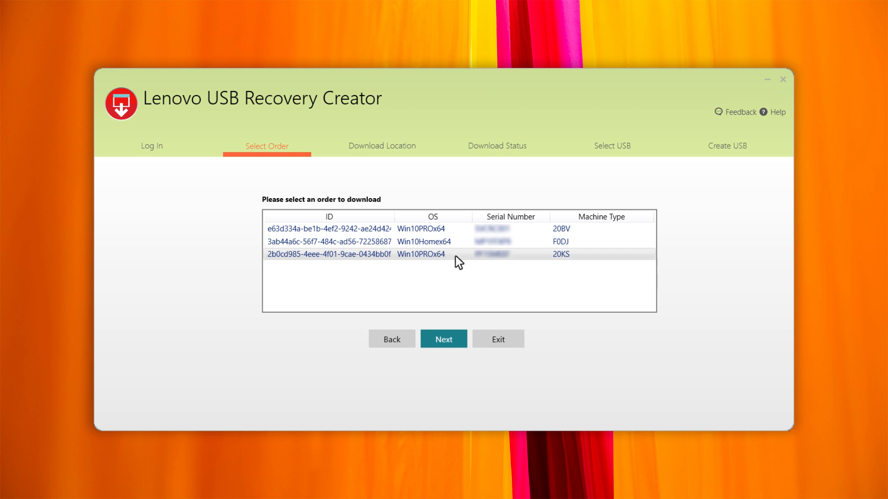
pyautogui.click(444, 338)
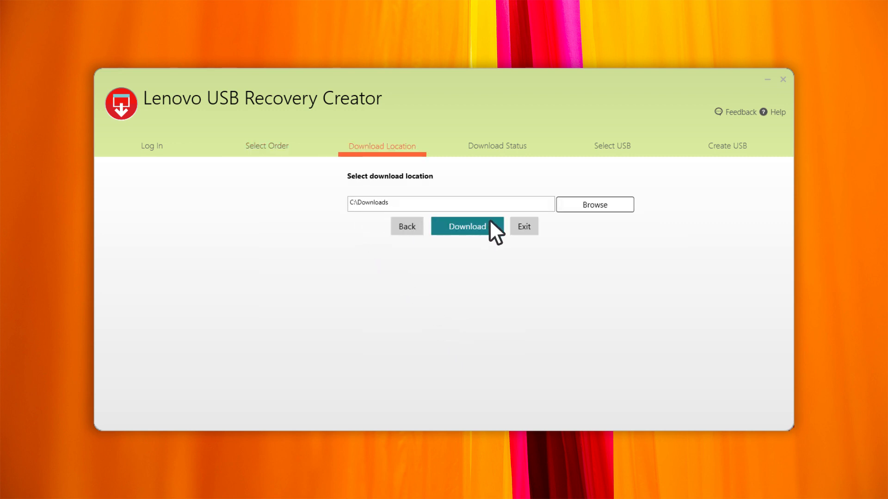
# Start the Win10PROx64 download for 20KS into C:\Downloads and bring up Task Manager.
pyautogui.click(467, 226)
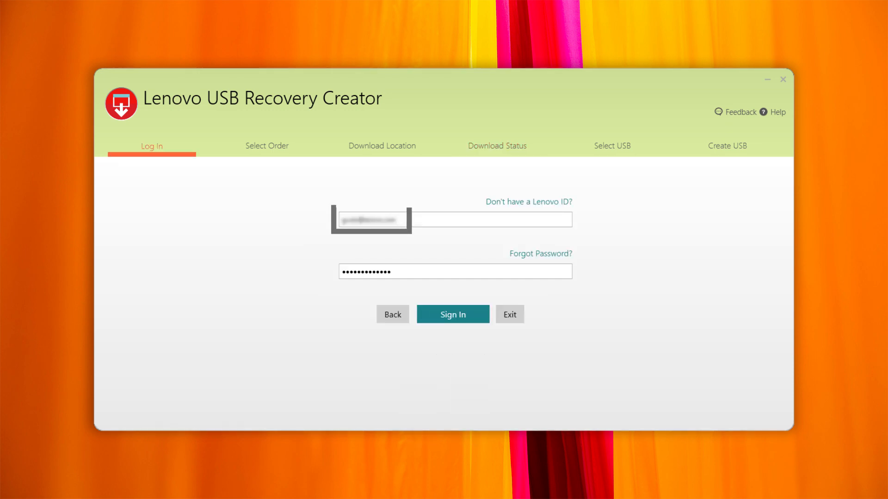
pyautogui.click(453, 315)
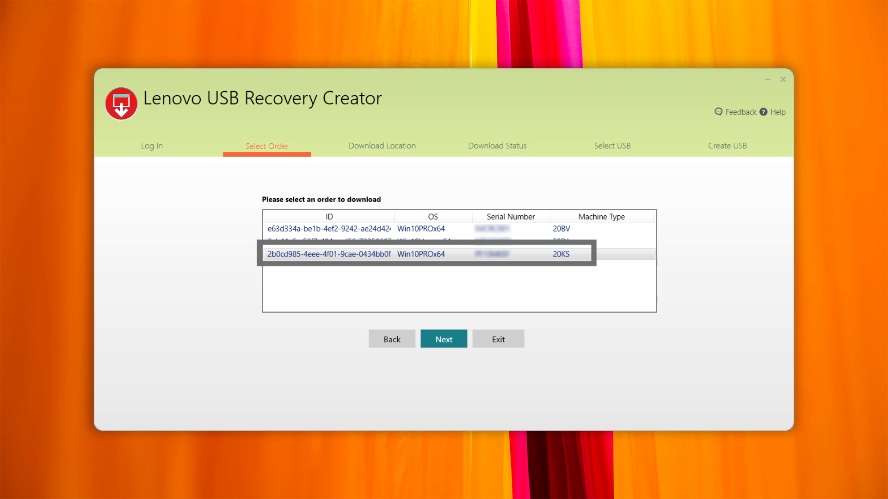
pyautogui.click(444, 338)
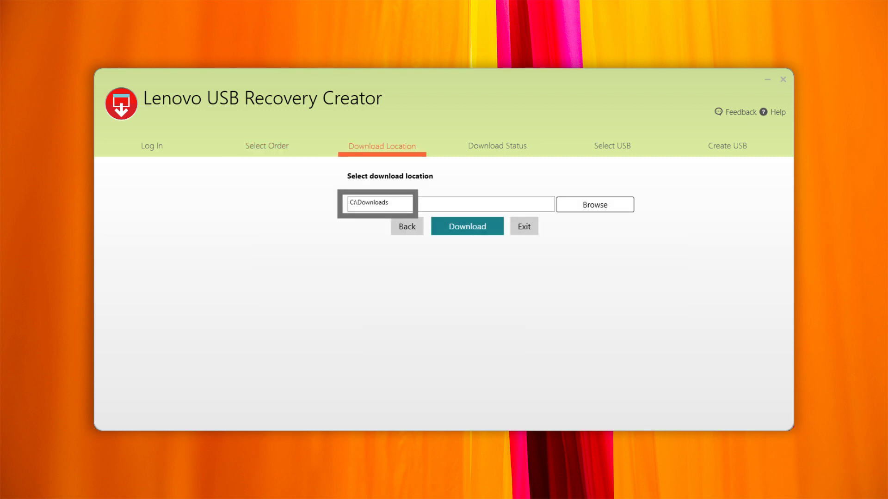
pyautogui.click(466, 225)
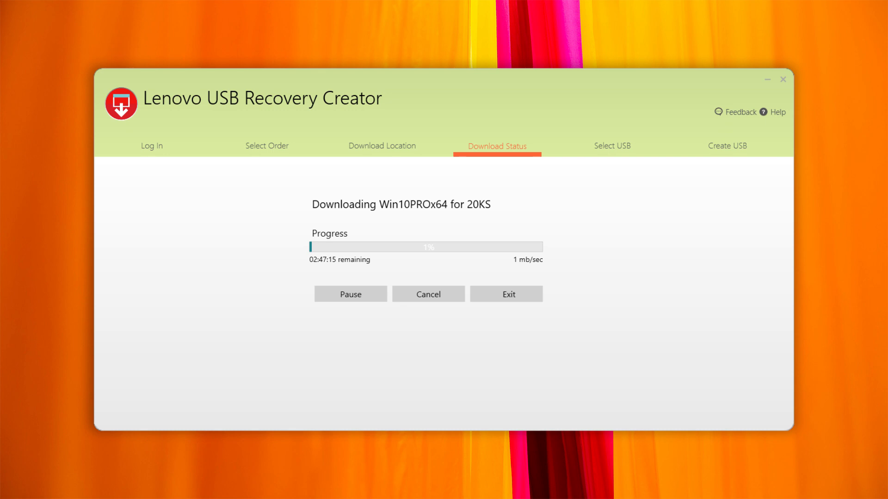
pyautogui.click(351, 294)
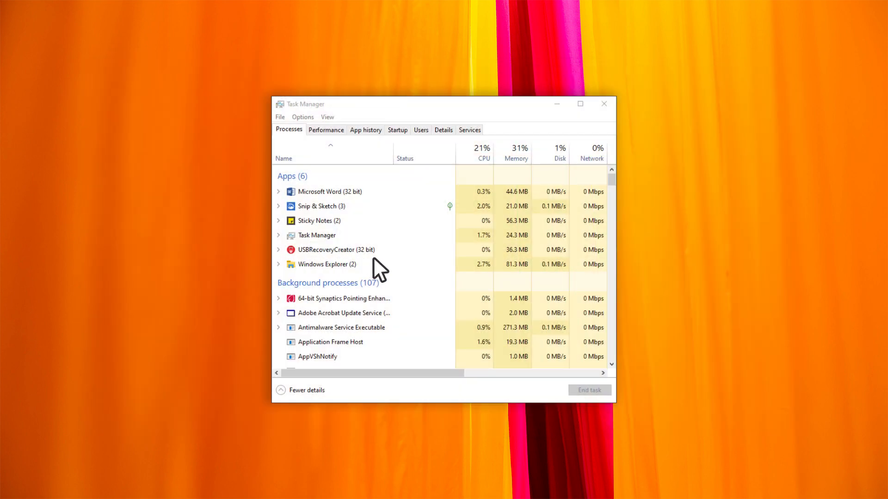
# Expand the USBRecoveryCreator process to restore its window at the USB selection step.
pyautogui.rightClick(349, 250)
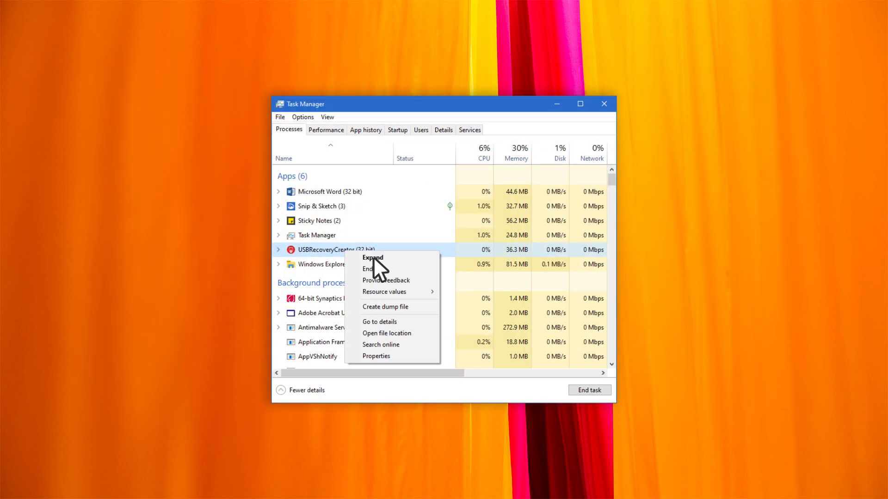
pyautogui.click(367, 268)
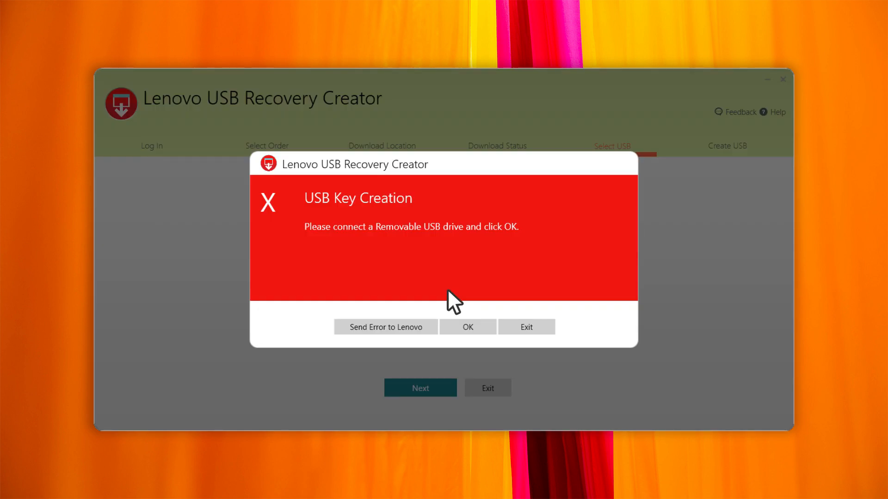
# Choose the 14.99 GB Generic Flash Disk and agree to partition it into the recovery key.
pyautogui.click(468, 328)
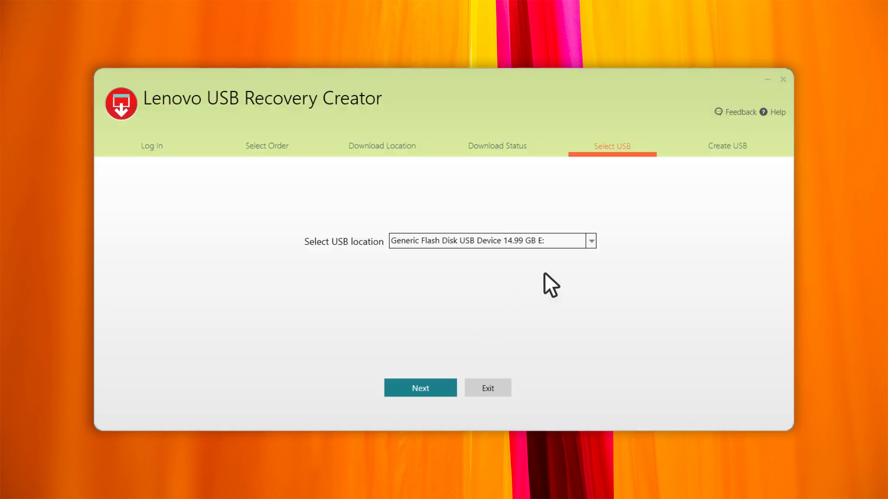
pyautogui.click(590, 241)
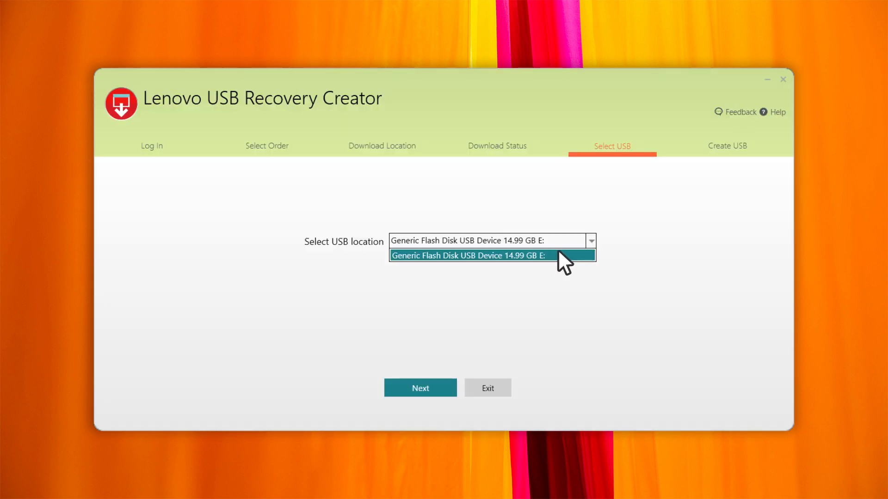
pyautogui.click(419, 387)
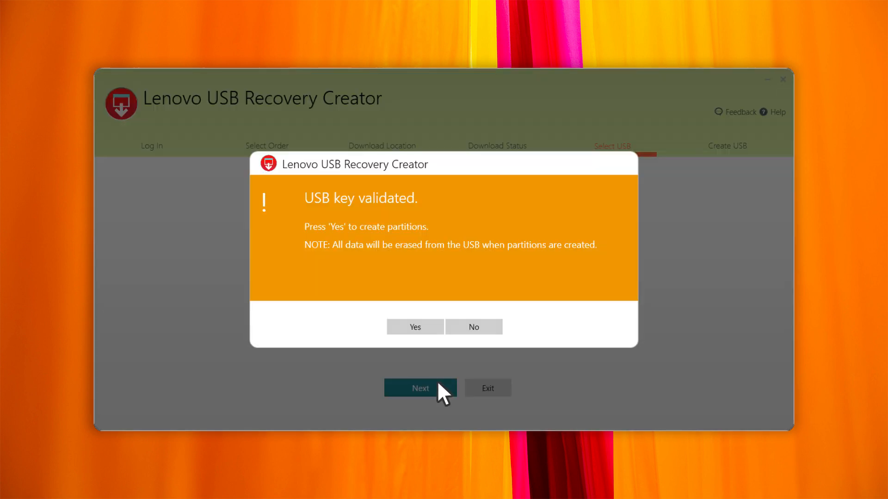
pyautogui.click(414, 327)
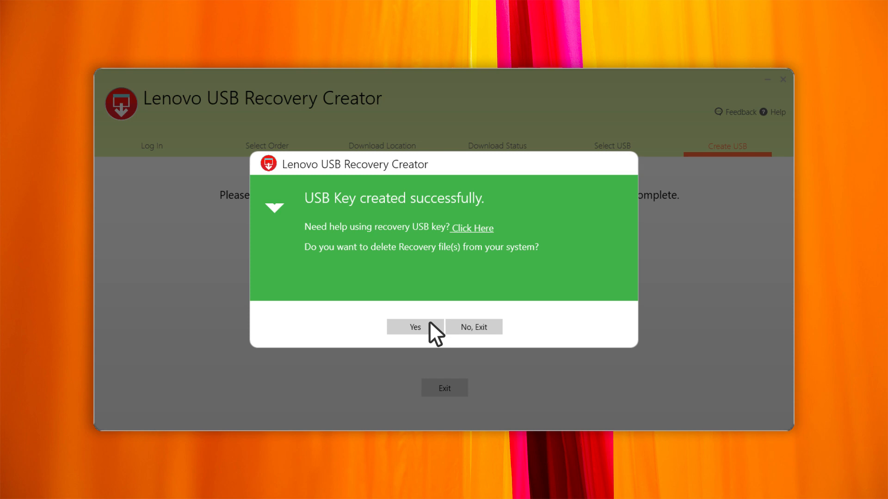
pyautogui.moveTo(416, 348)
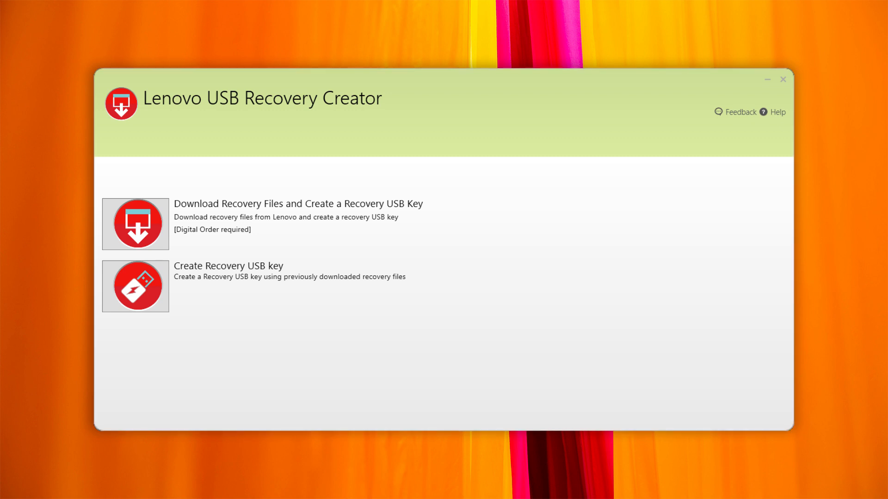
pyautogui.click(135, 286)
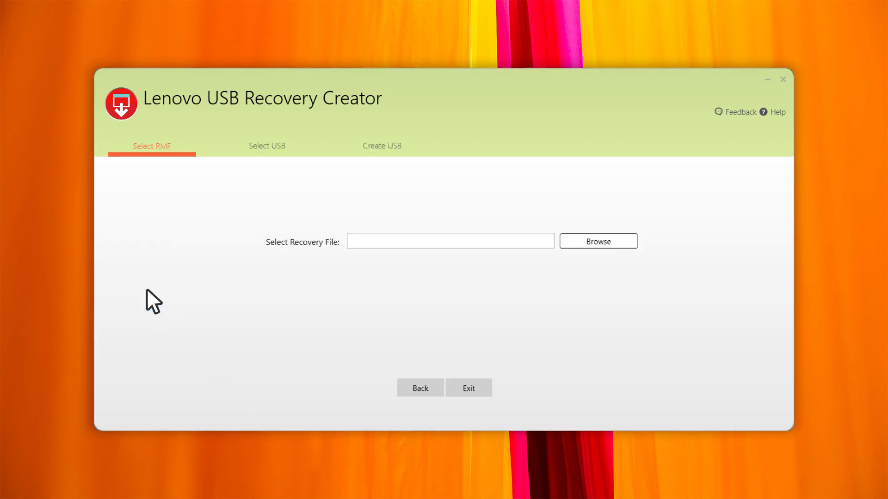
pyautogui.moveTo(619, 259)
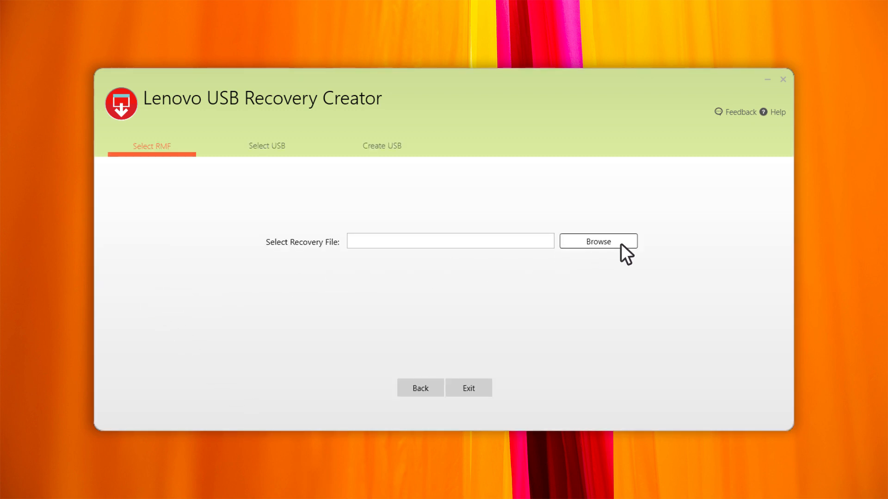
pyautogui.click(598, 241)
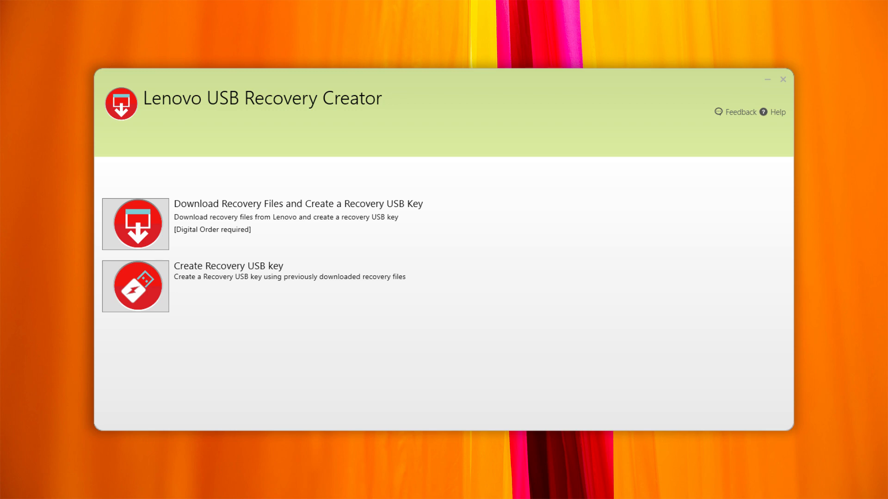
# Exit the creator to restart into BIOS Setup and choose Load Default Settings.
pyautogui.click(135, 224)
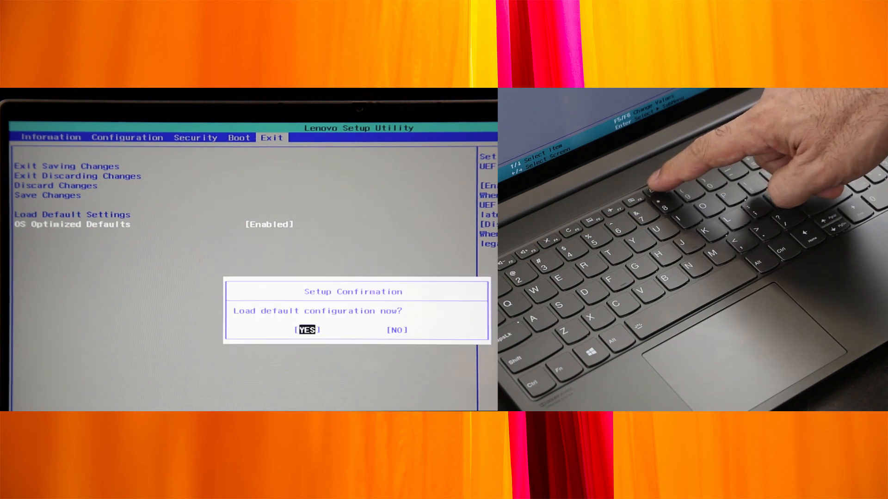
# Load the BIOS default settings and exit saving changes so the laptop restarts.
pyautogui.press('enter')
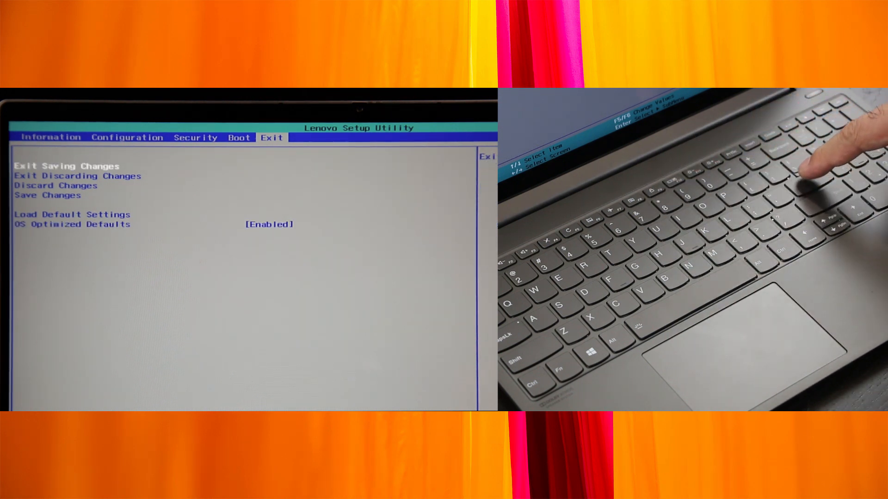
pyautogui.press('Enter')
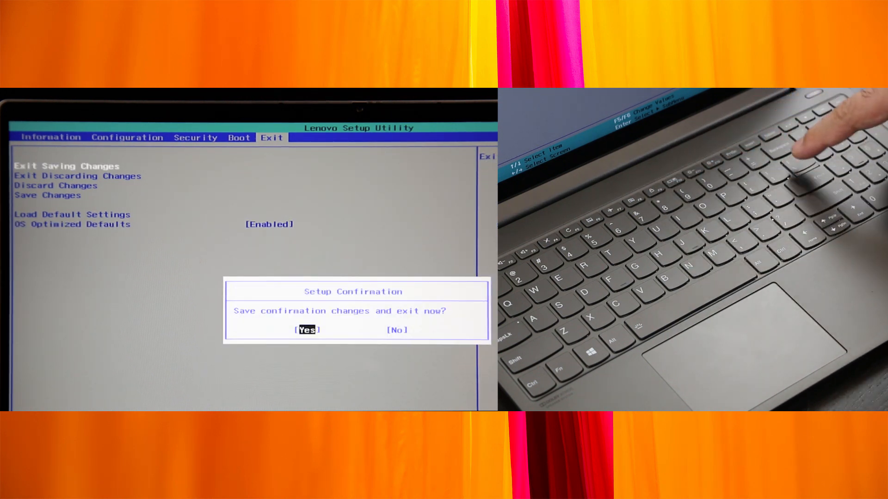
pyautogui.press('Enter')
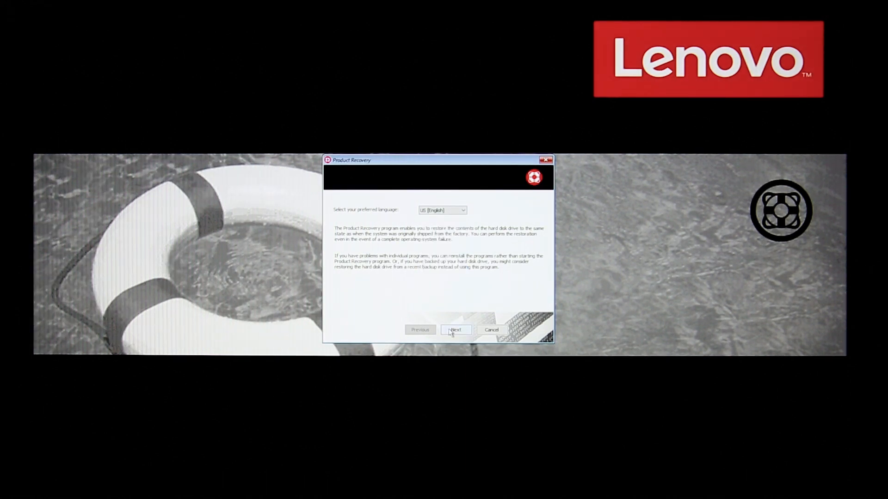
# Continue with US English to reach the terms and conditions page.
pyautogui.click(455, 329)
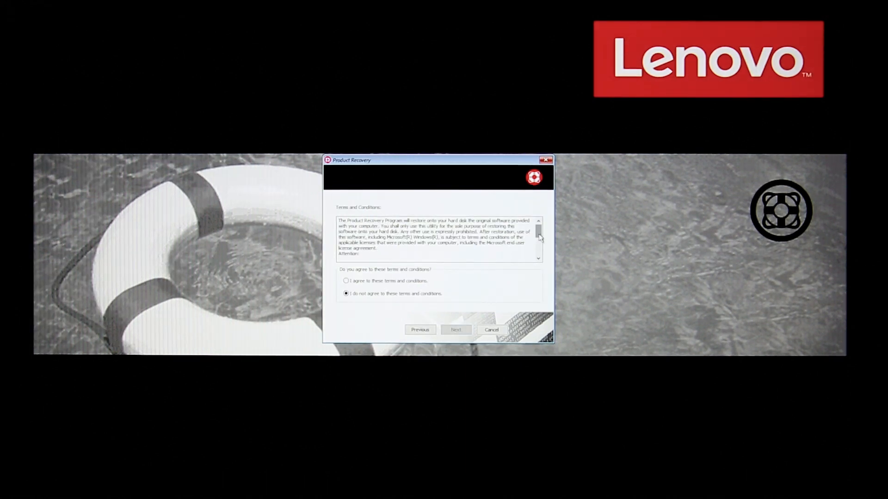